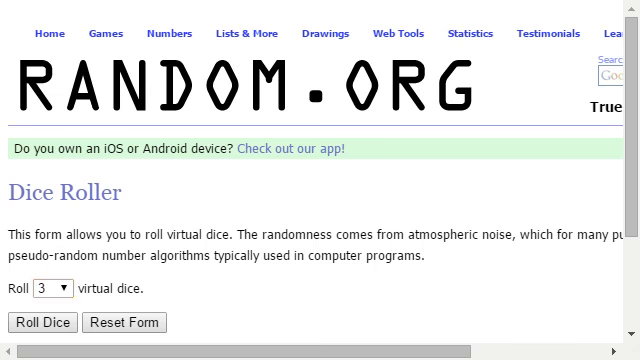
Switch from the Dice Roller to the List Randomizer via the Lists & More menu
click(32, 322)
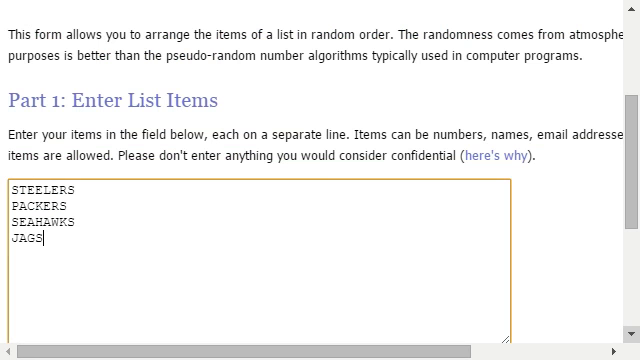
Enter STEELERS, PACKERS, SEAHAWKS and JAGS on separate lines and reach Part 2: Go!
scroll(down, 3)
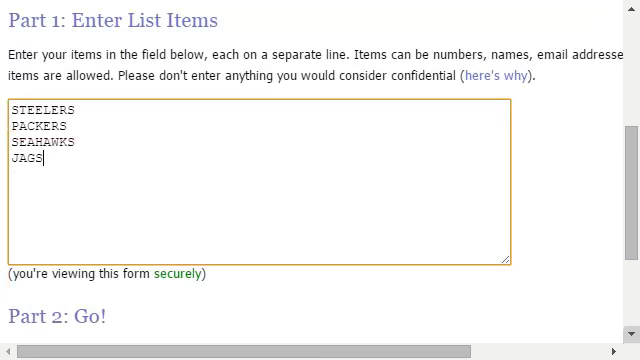
scroll(down, 3)
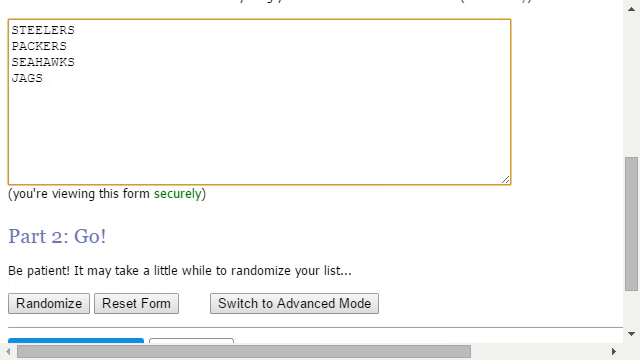
click(48, 86)
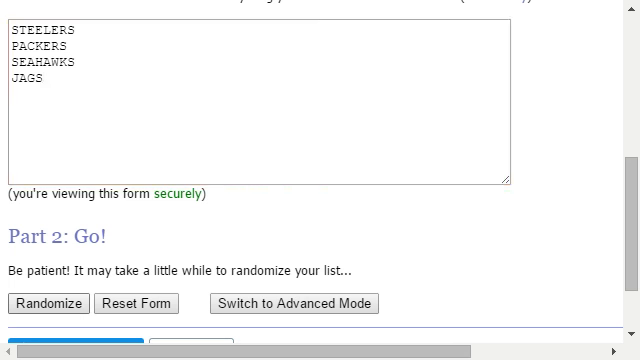
Randomize the teams and reshuffle twice more, reaching PACKERS, STEELERS, SEAHAWKS, JAGS
click(56, 304)
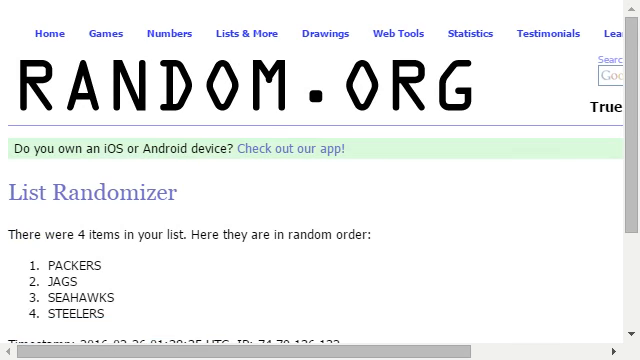
scroll(down, 3)
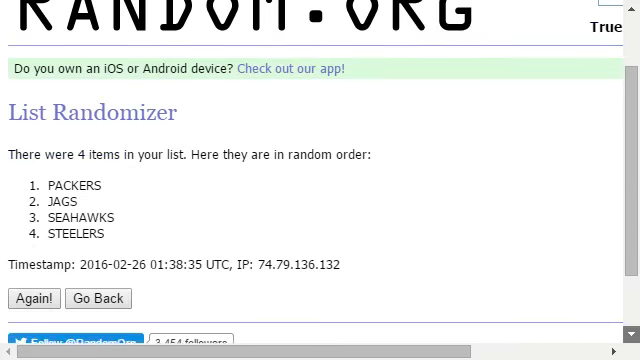
scroll(down, 3)
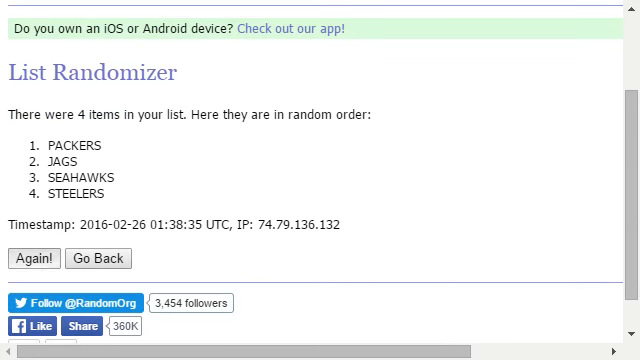
click(28, 258)
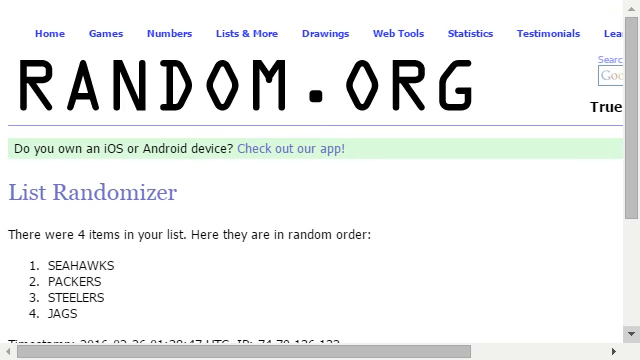
scroll(down, 3)
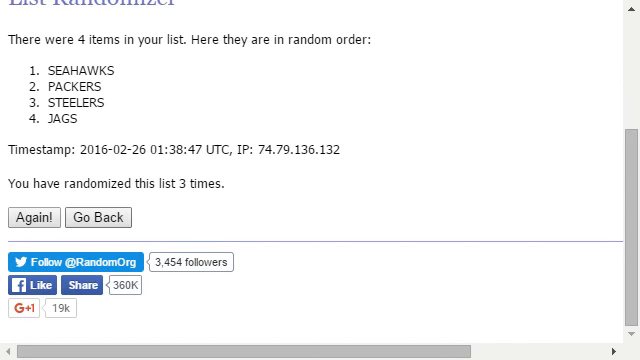
click(38, 216)
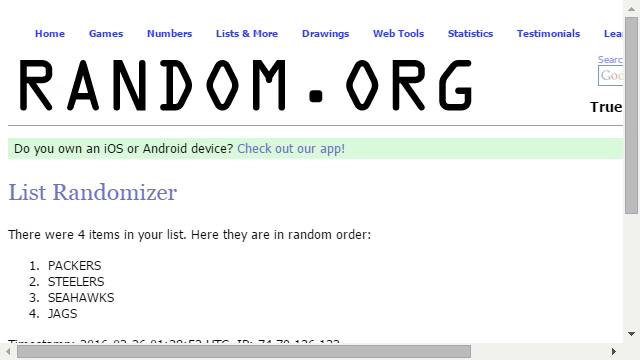
scroll(down, 3)
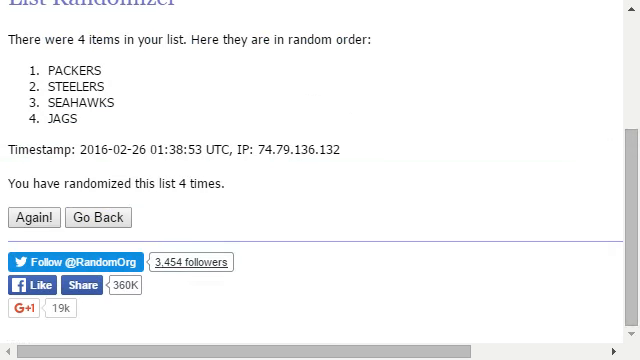
Reshuffle with Again! a few more times, reaching JAGS, PACKERS, SEAHAWKS, STEELERS
click(36, 218)
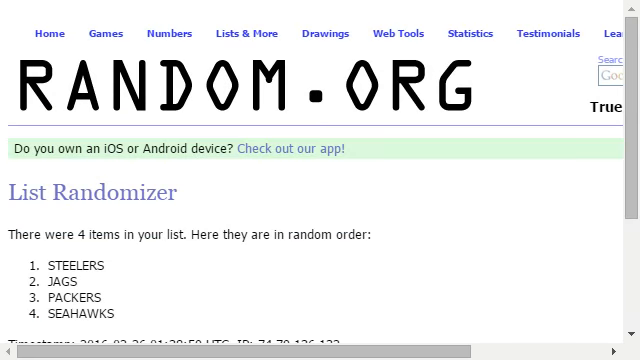
scroll(down, 3)
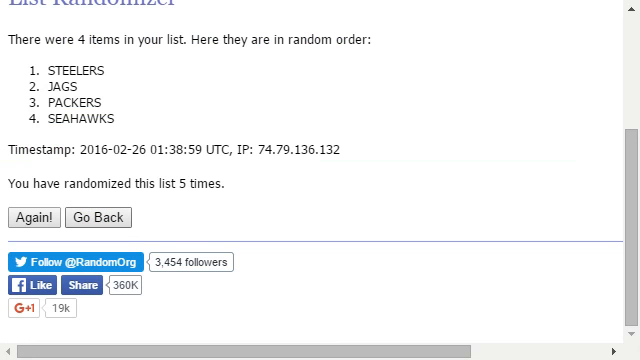
click(36, 218)
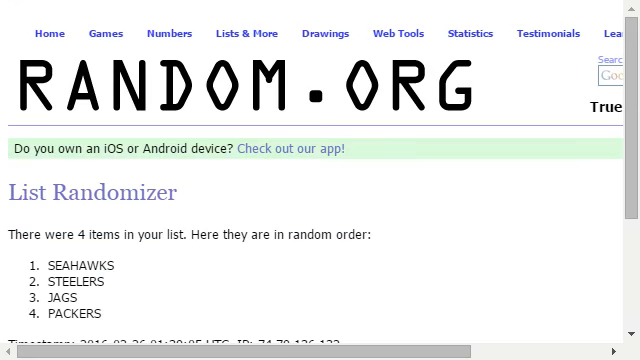
scroll(down, 3)
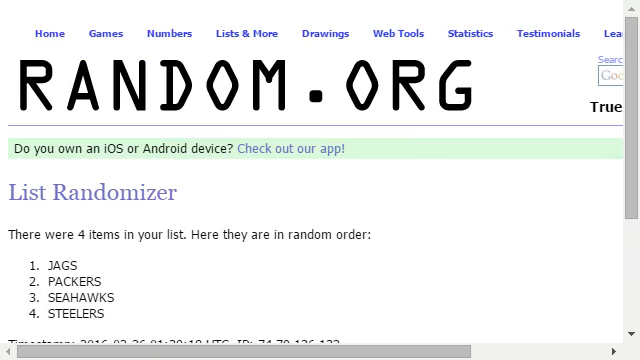
scroll(down, 3)
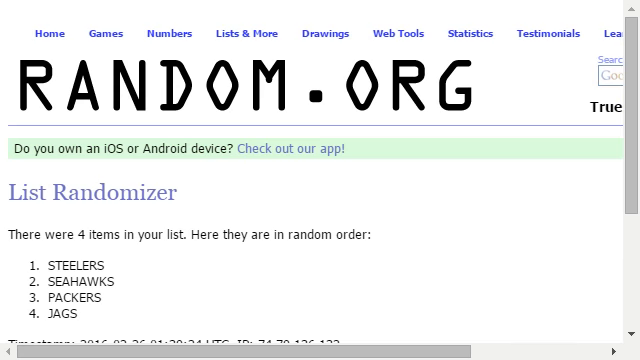
Shuffle a tenth and final time, ending with JAGS, SEAHAWKS, STEELERS, PACKERS
scroll(down, 3)
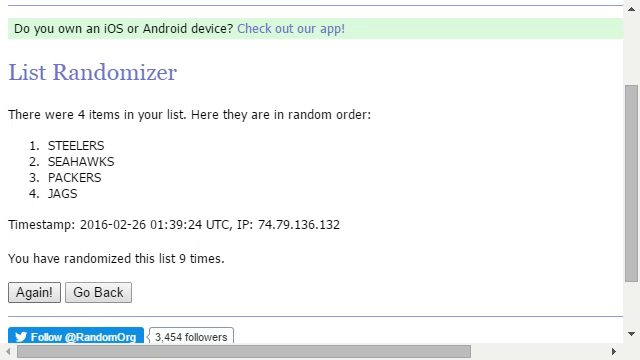
click(26, 292)
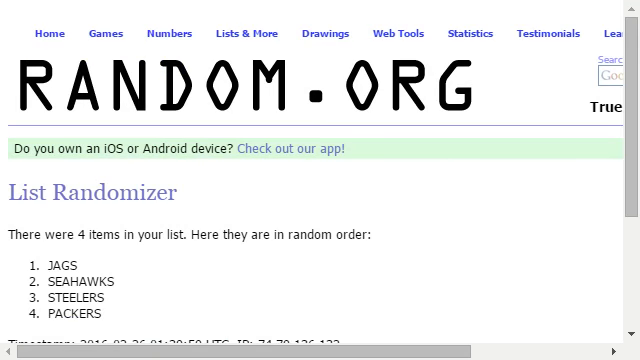